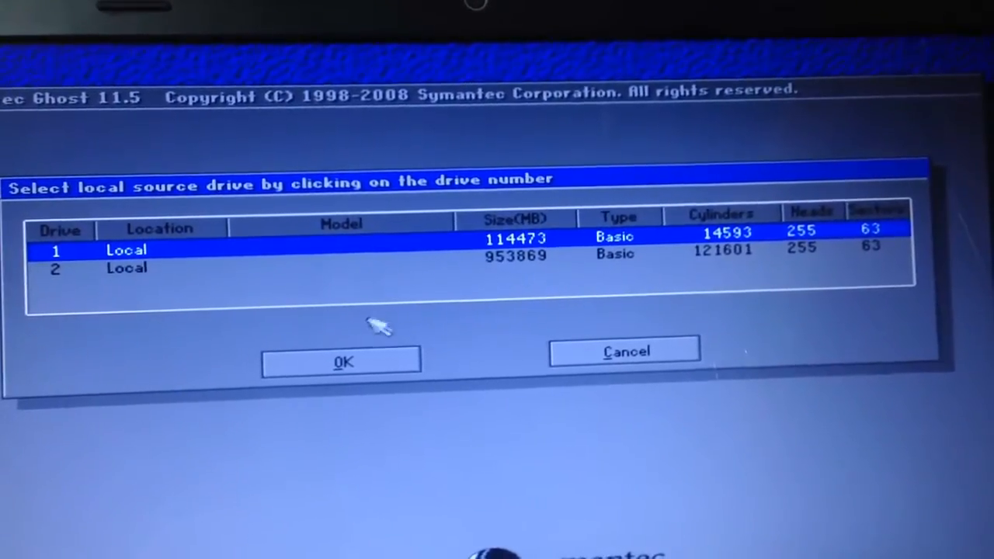
Step: Confirm drive 1 (114473 MB) as the source drive
left_click(341, 361)
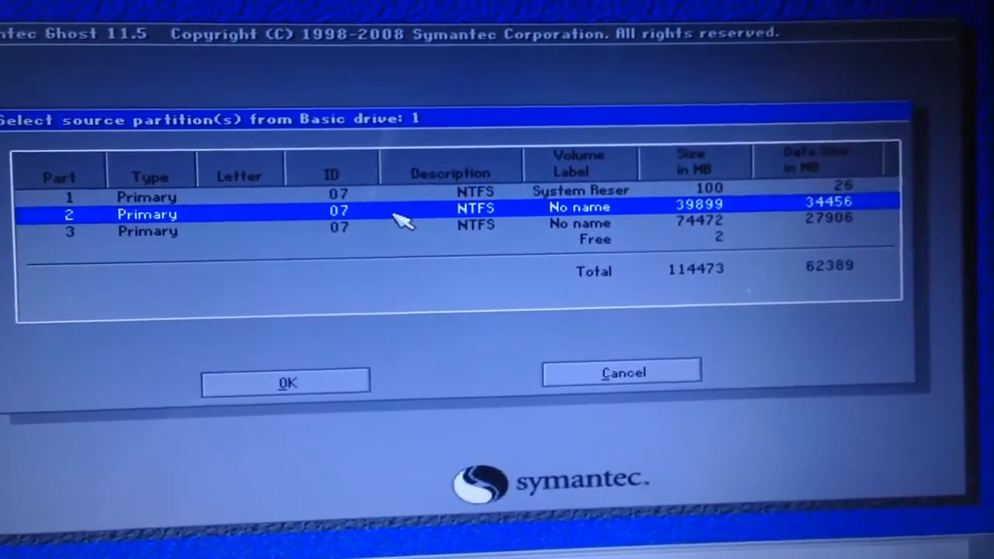
Step: Confirm partition 2, the 39899 MB NTFS partition, as the source
left_click(286, 382)
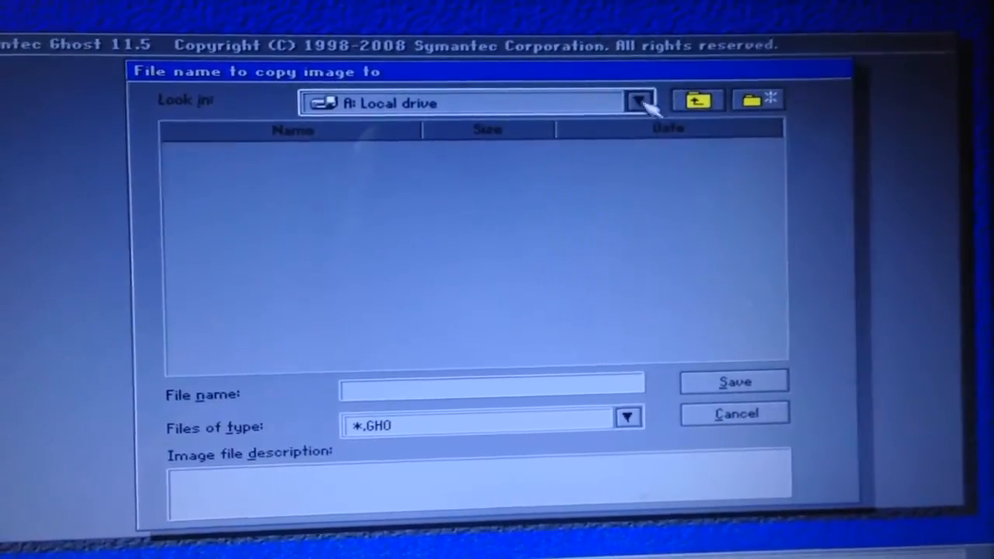
Step: Check drives 1.3 and 2.1 in the Look in list, settling on 1.3 NTFS
left_click(639, 102)
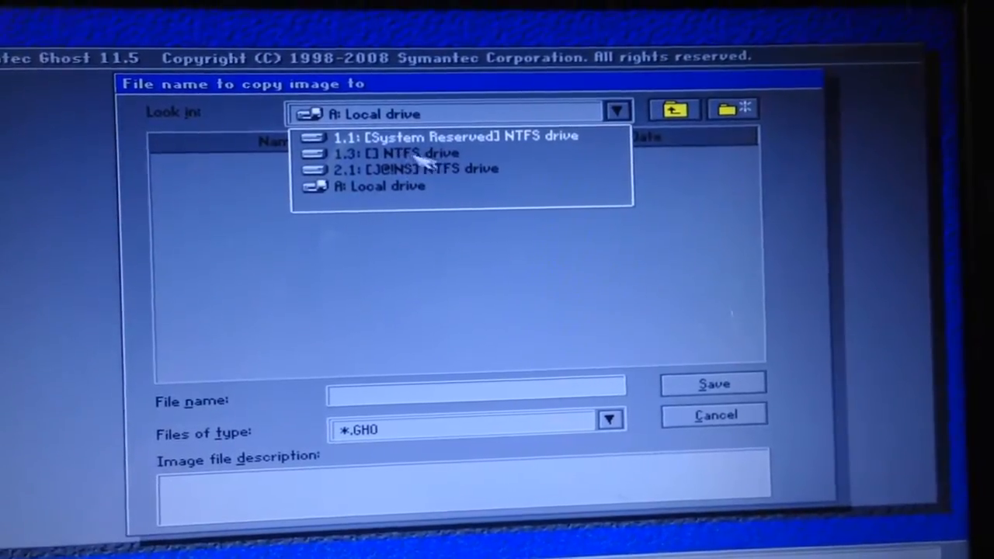
left_click(404, 152)
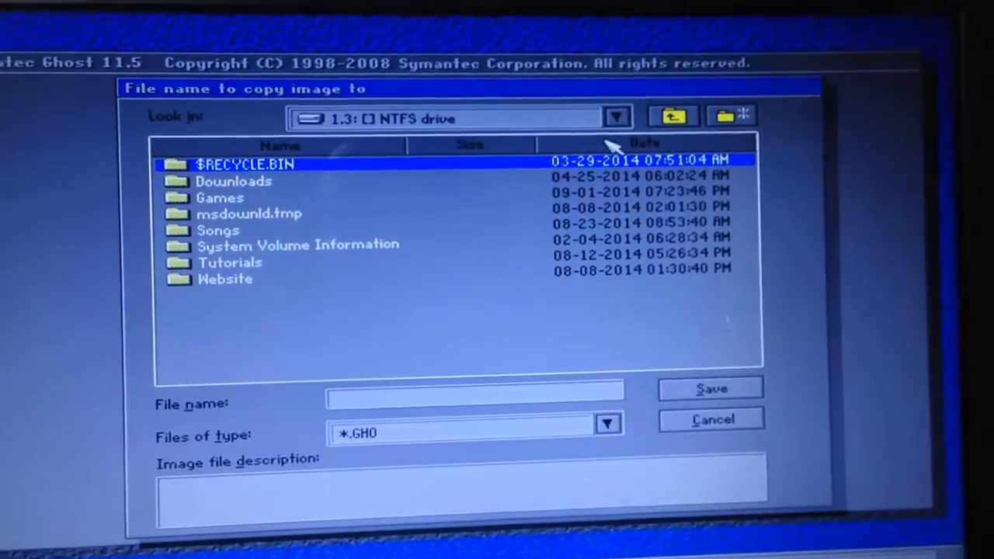
left_click(616, 117)
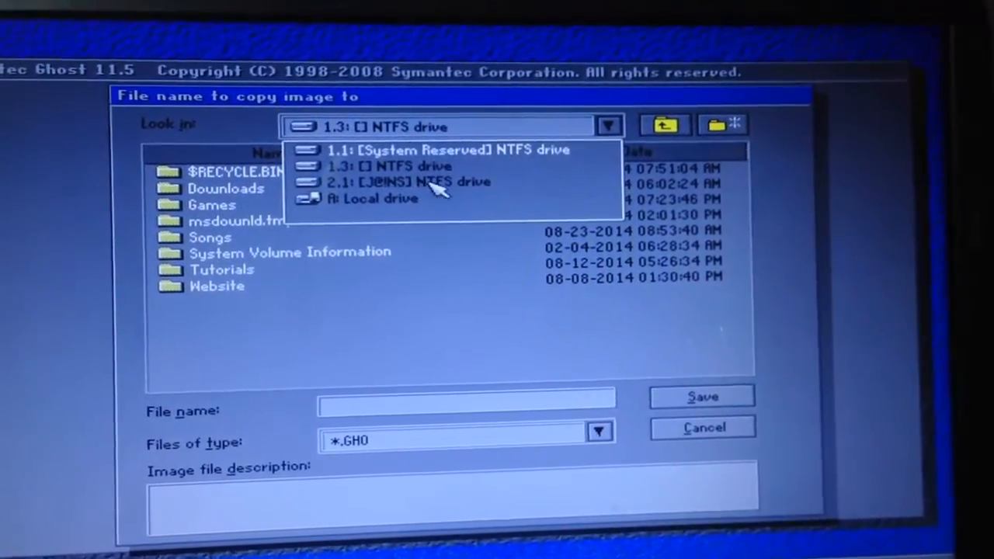
left_click(411, 181)
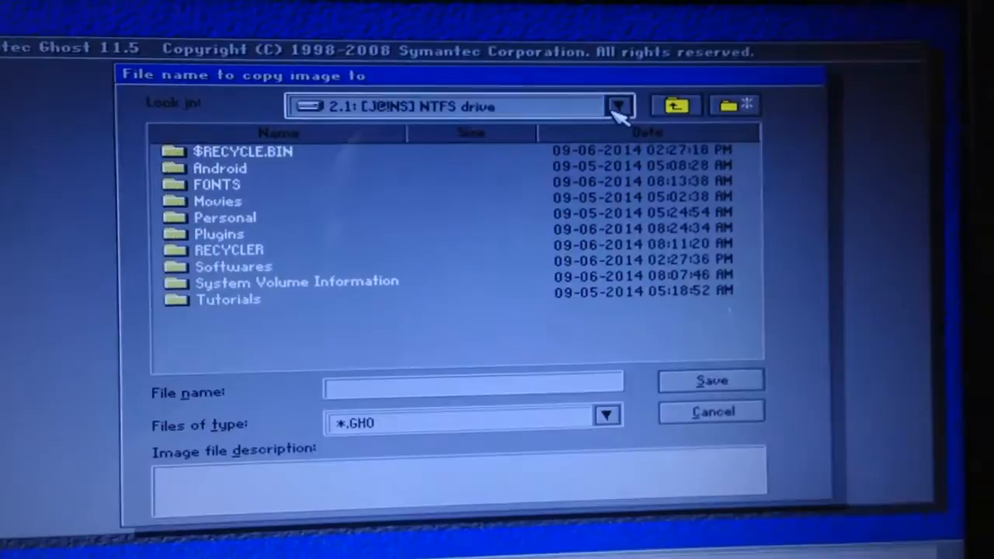
left_click(619, 106)
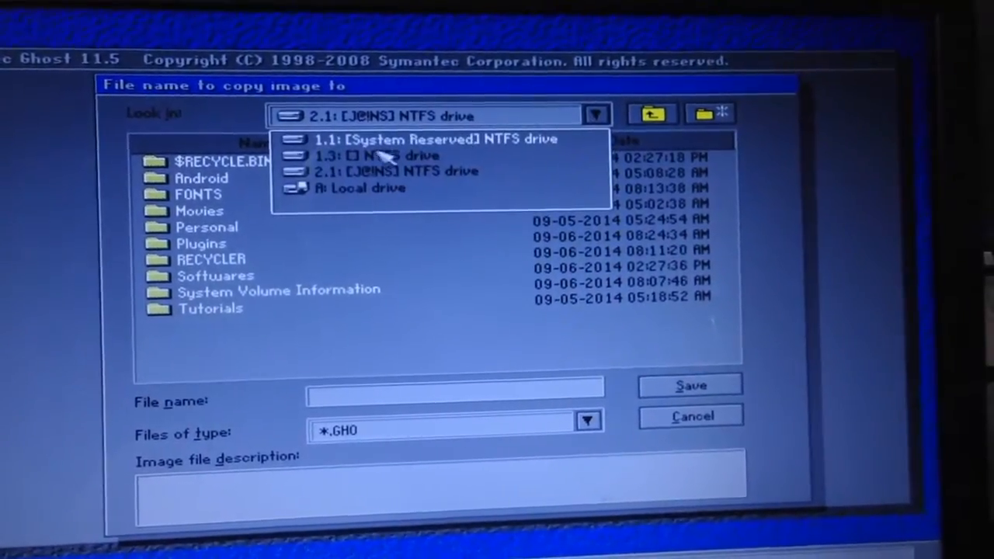
left_click(381, 156)
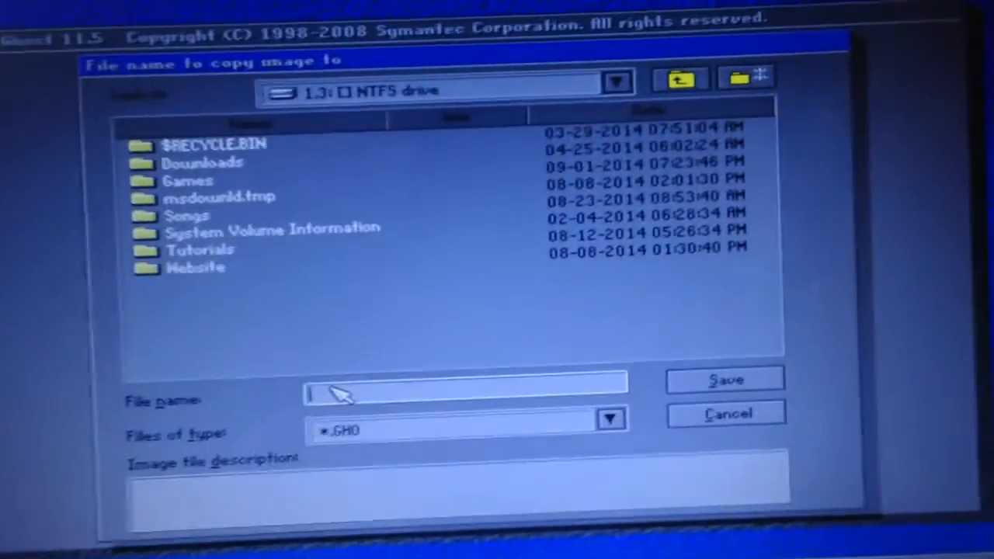
Step: Name the image file 'Ghost' and save it to drive 1.3
type("Ghost")
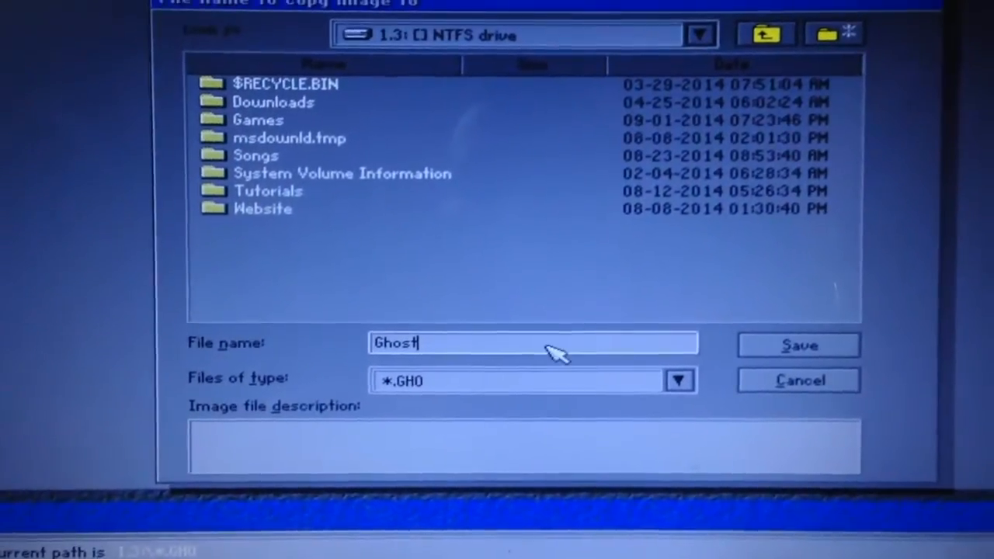
left_click(798, 345)
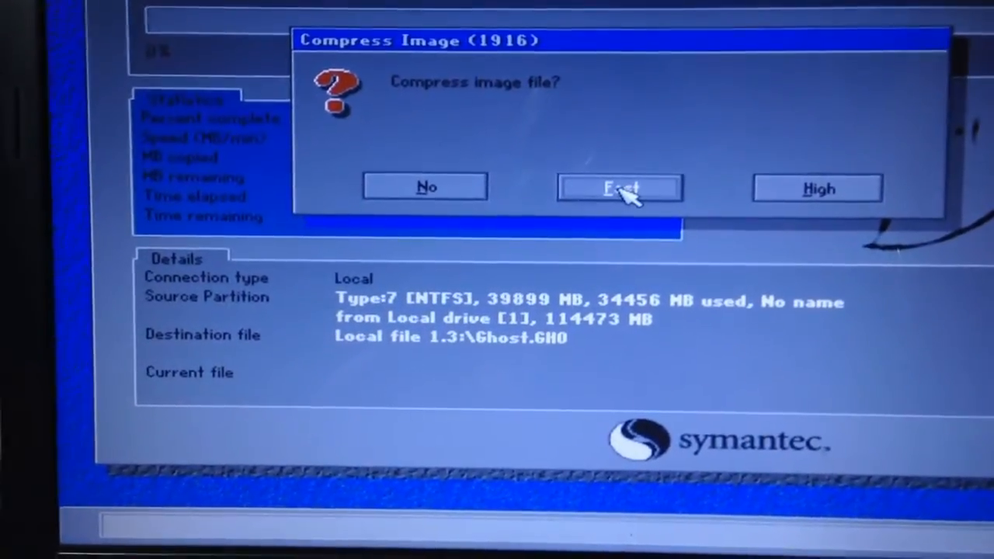
Step: Choose Fast compression and confirm Yes to begin imaging the partition
left_click(620, 187)
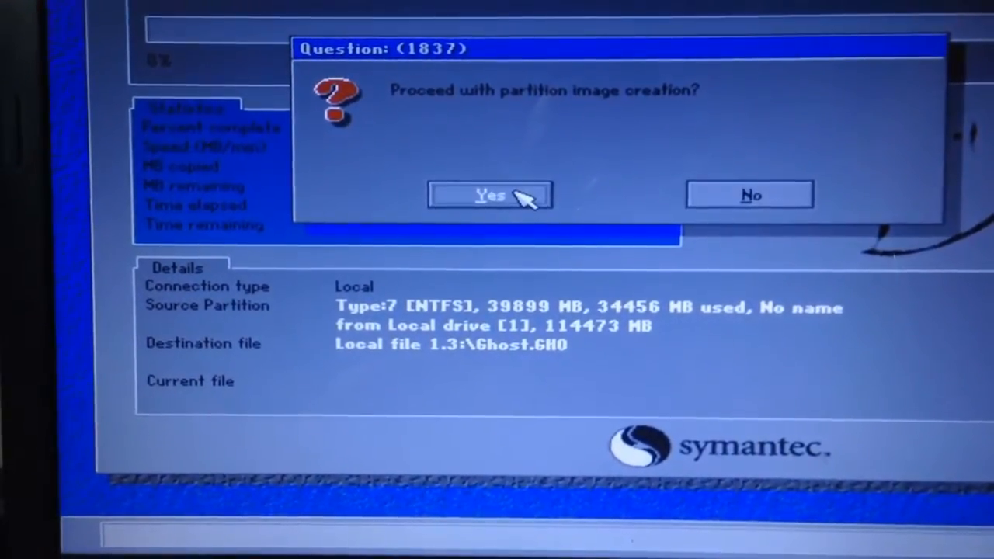
left_click(490, 194)
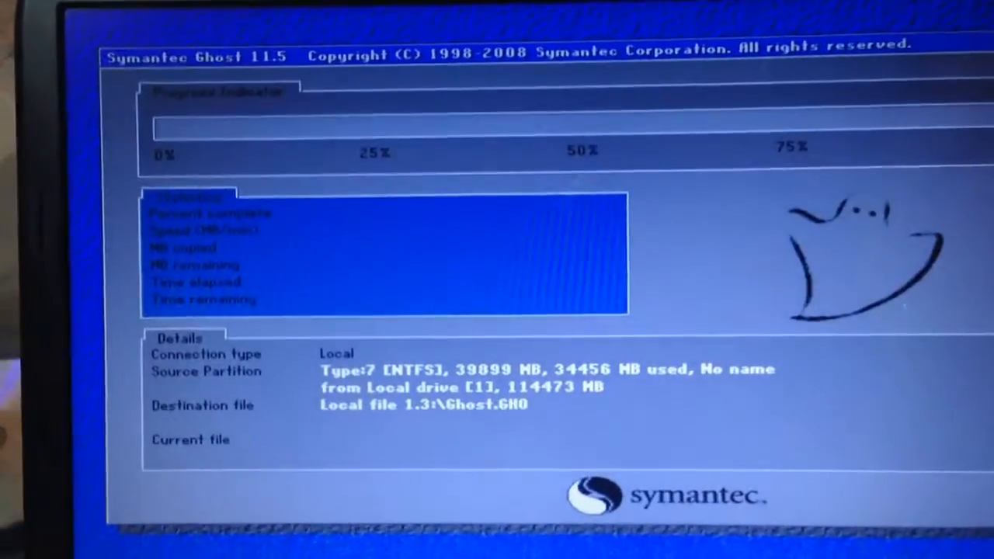